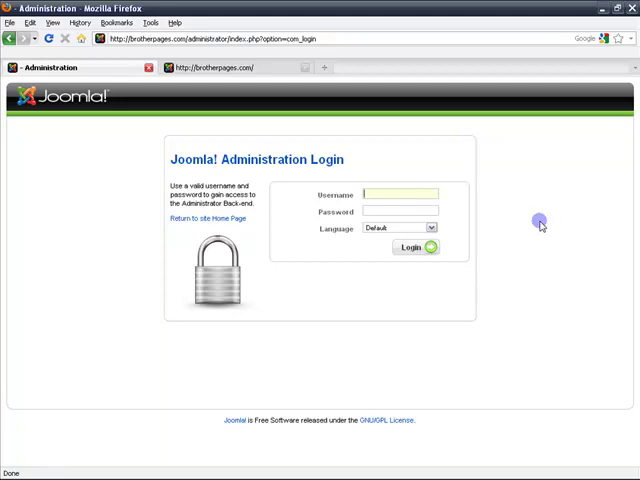
mouse_move(556, 180)
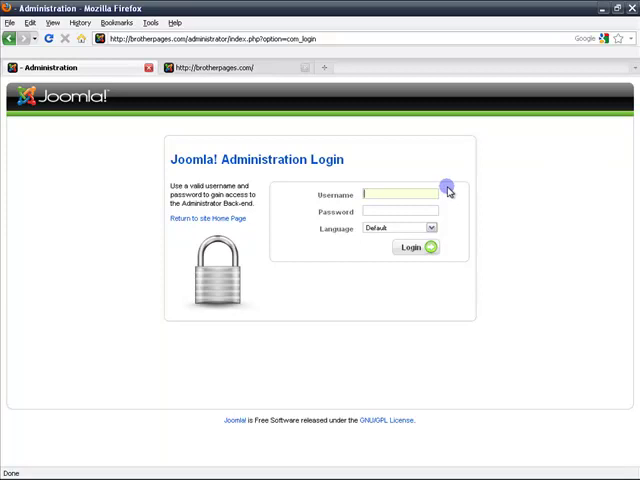
Enter the administrator username 'alex' on the login page.
type("alex")
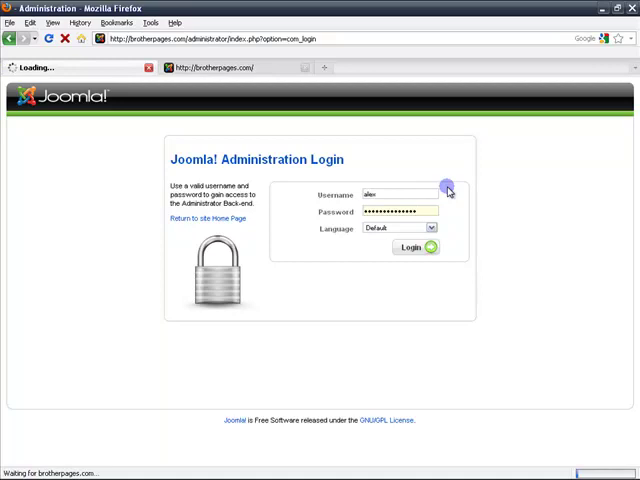
mouse_move(456, 278)
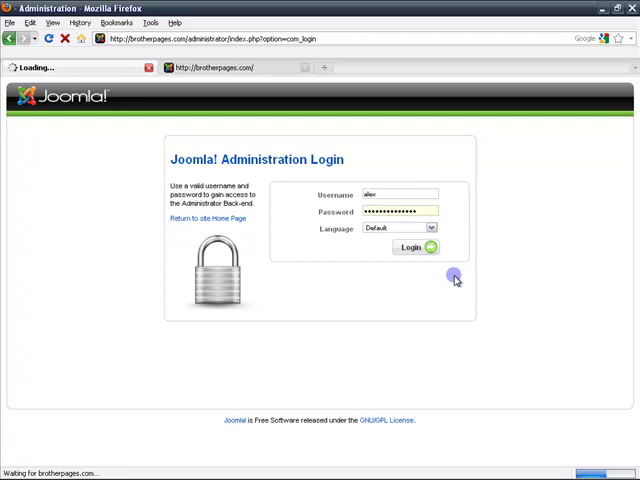
Sign in and show the Menu Item Manager for 'This is the secondary menu'.
left_click(414, 248)
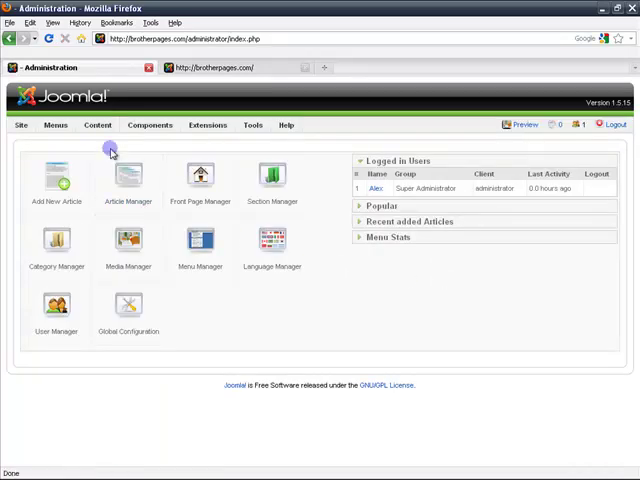
left_click(56, 126)
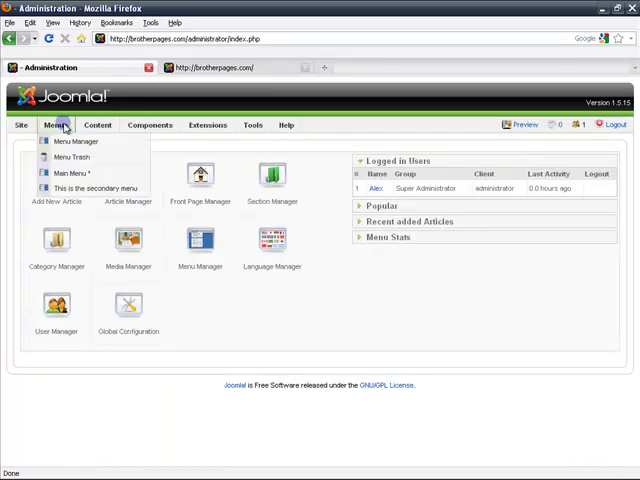
mouse_move(90, 188)
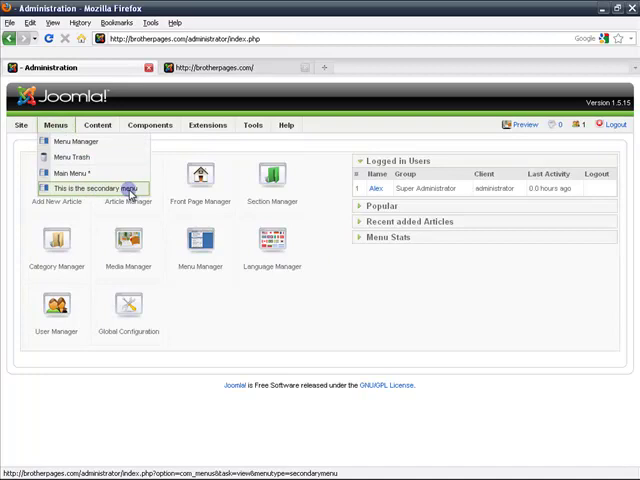
left_click(96, 188)
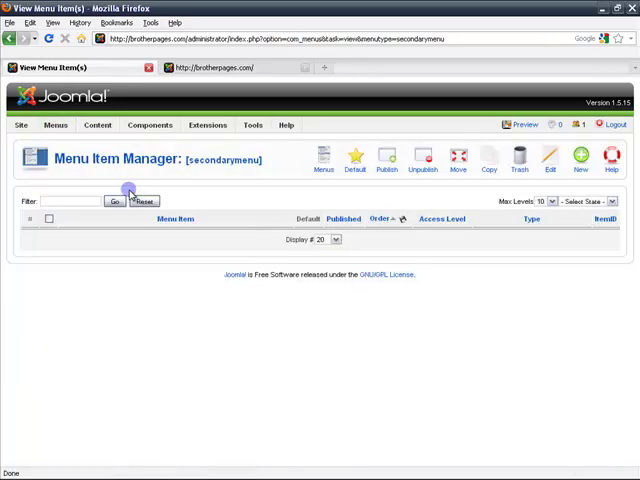
mouse_move(548, 238)
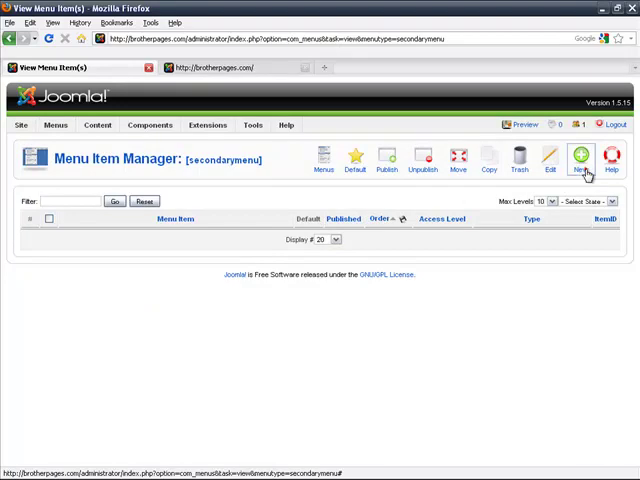
Begin a new menu item and expand the aiContactSafe item types.
left_click(580, 160)
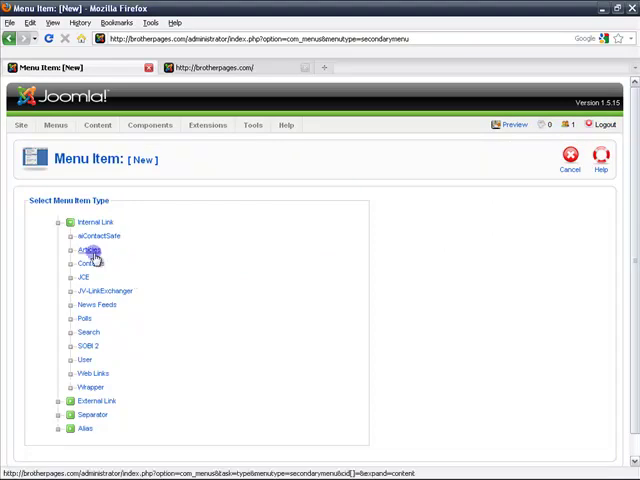
left_click(96, 236)
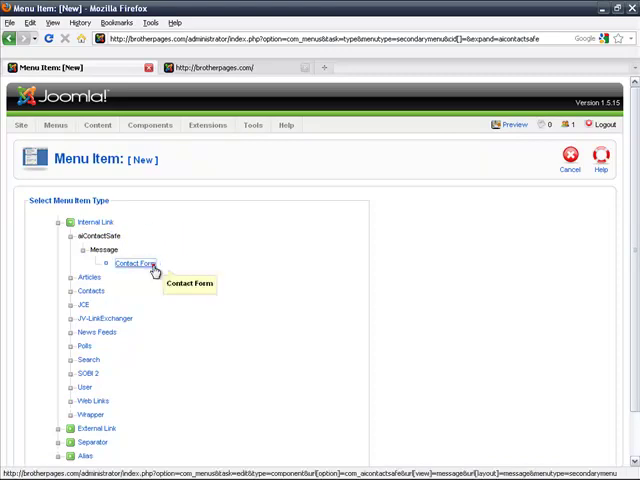
Save a Contact Form item titled 'Contact us' displayed in the secondary menu.
left_click(130, 264)
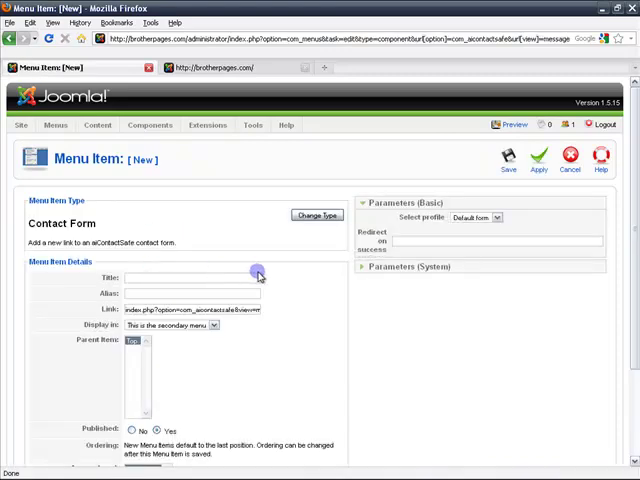
scroll("down", 3)
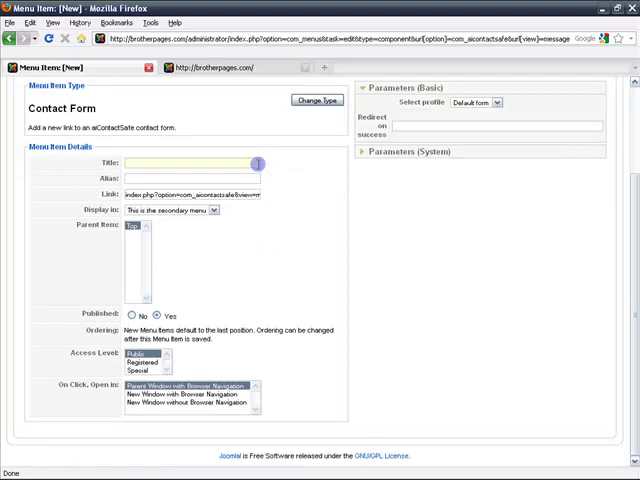
type("Contact us!")
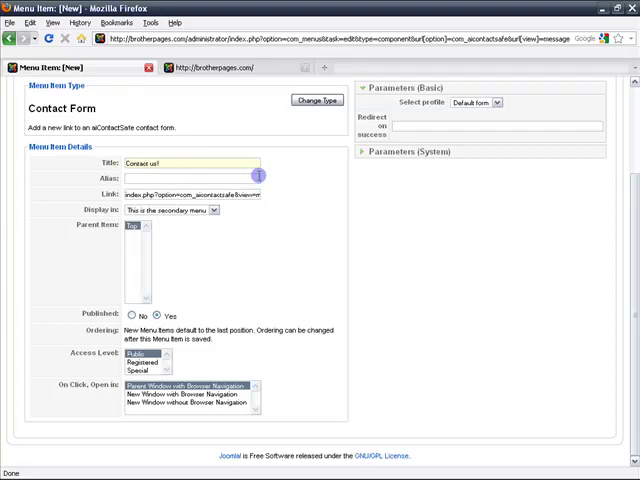
left_click(216, 210)
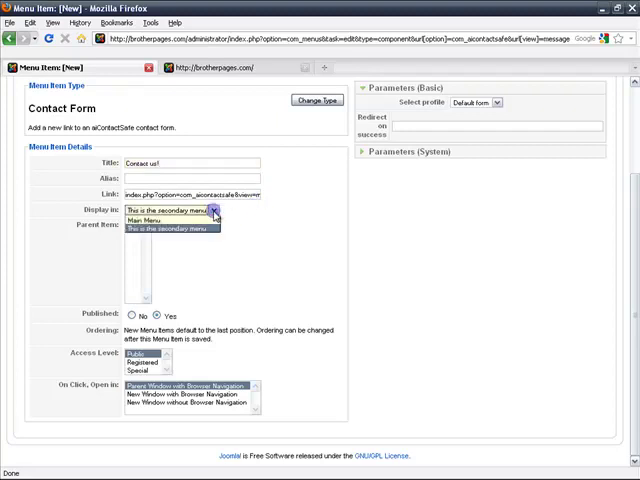
left_click(180, 228)
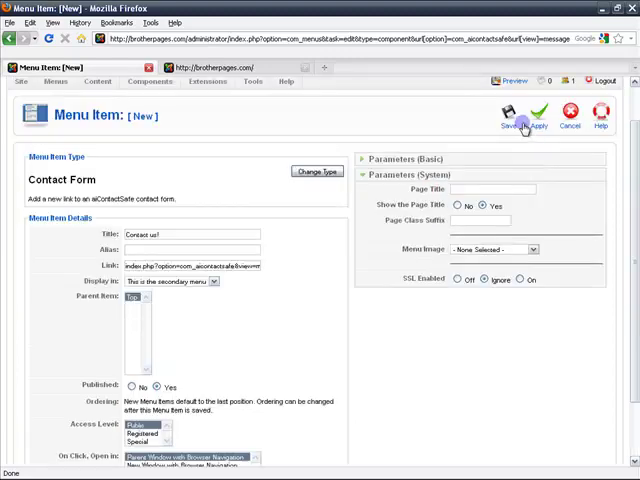
left_click(508, 116)
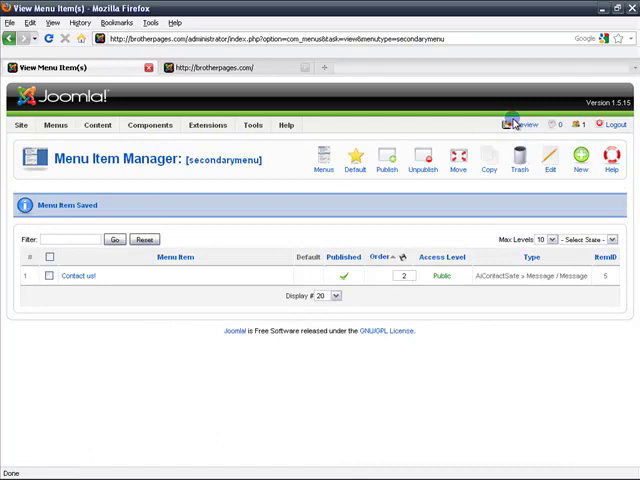
mouse_move(208, 126)
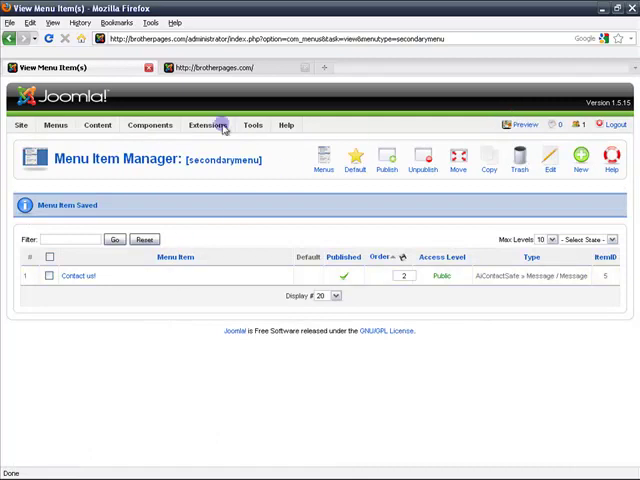
Reload the public site and follow the Contact us link to the contact form.
left_click(230, 68)
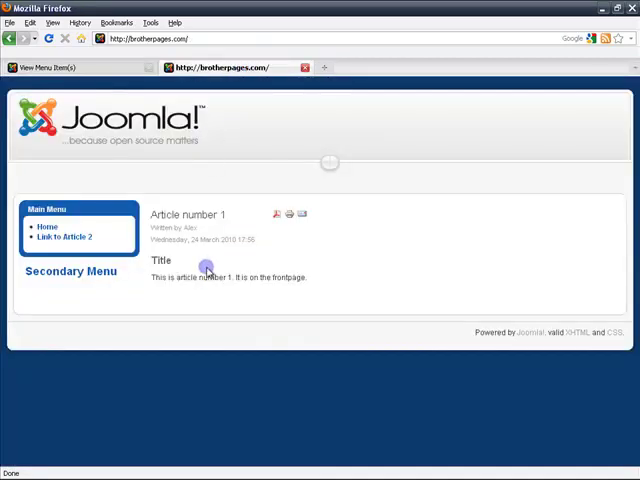
left_click(48, 40)
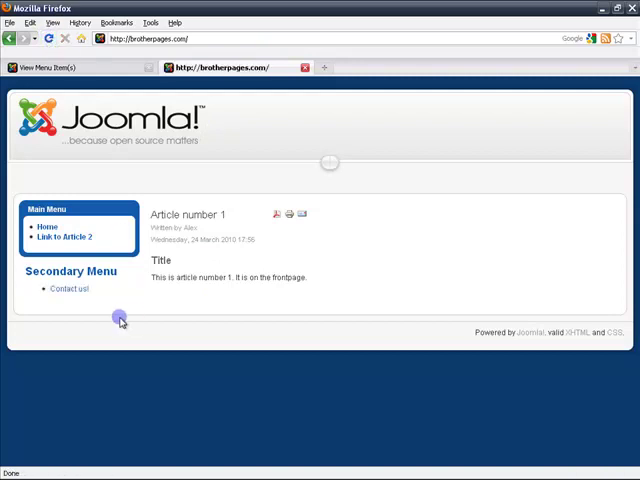
left_click(68, 288)
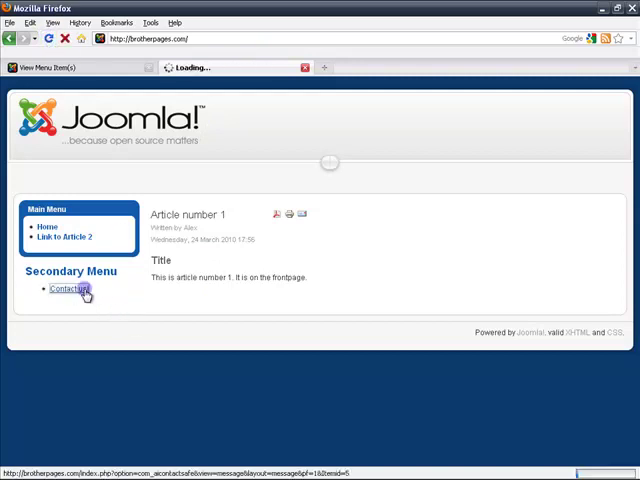
left_click(68, 288)
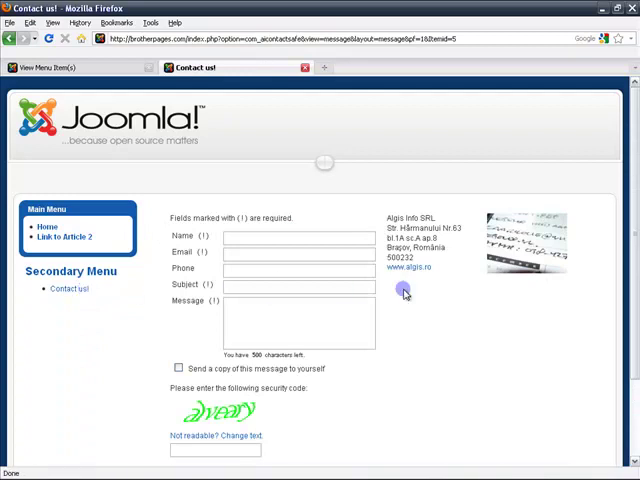